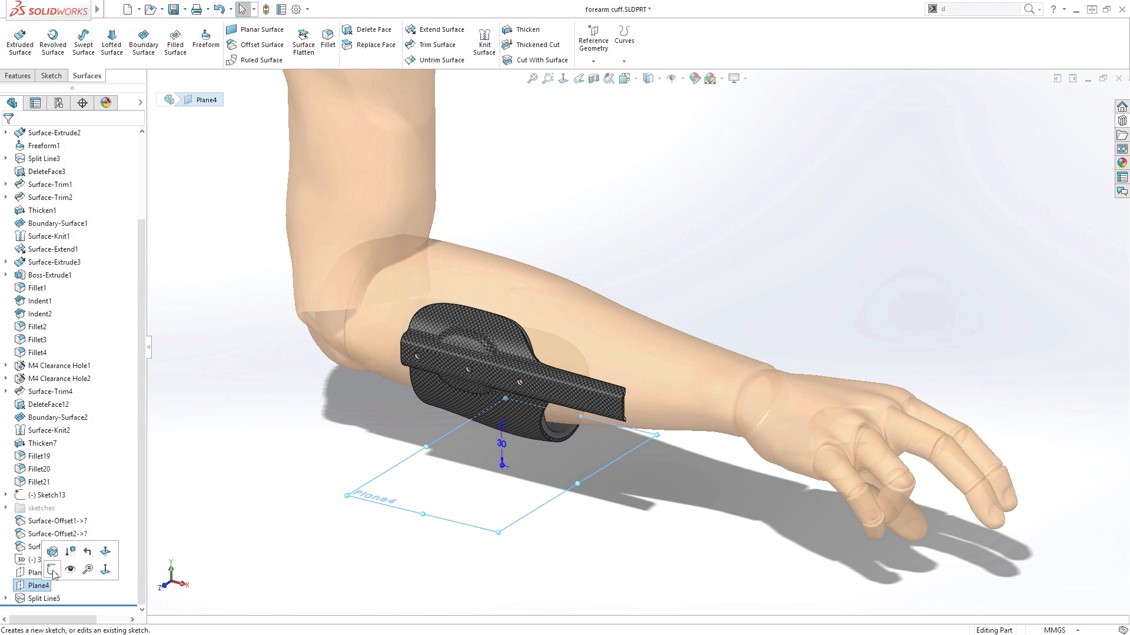
- Begin a Wrap feature using the Sketch45 logo as the source sketch
left_click(57, 566)
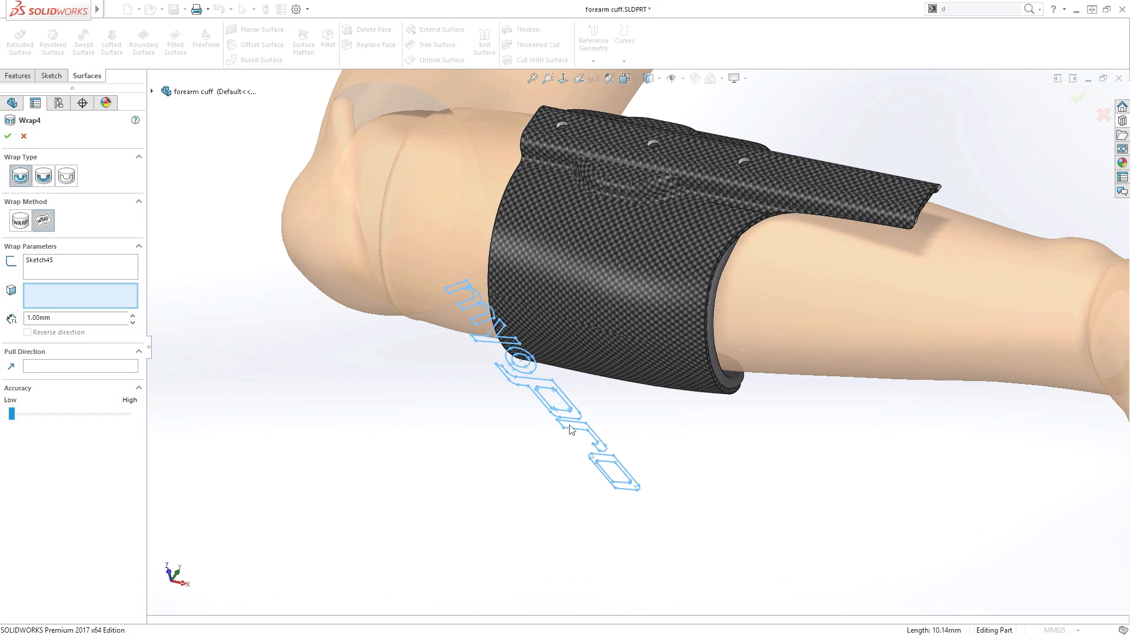
- Wrap the logo onto Face<1> and Face<2> of the cuff and confirm
left_click(614, 358)
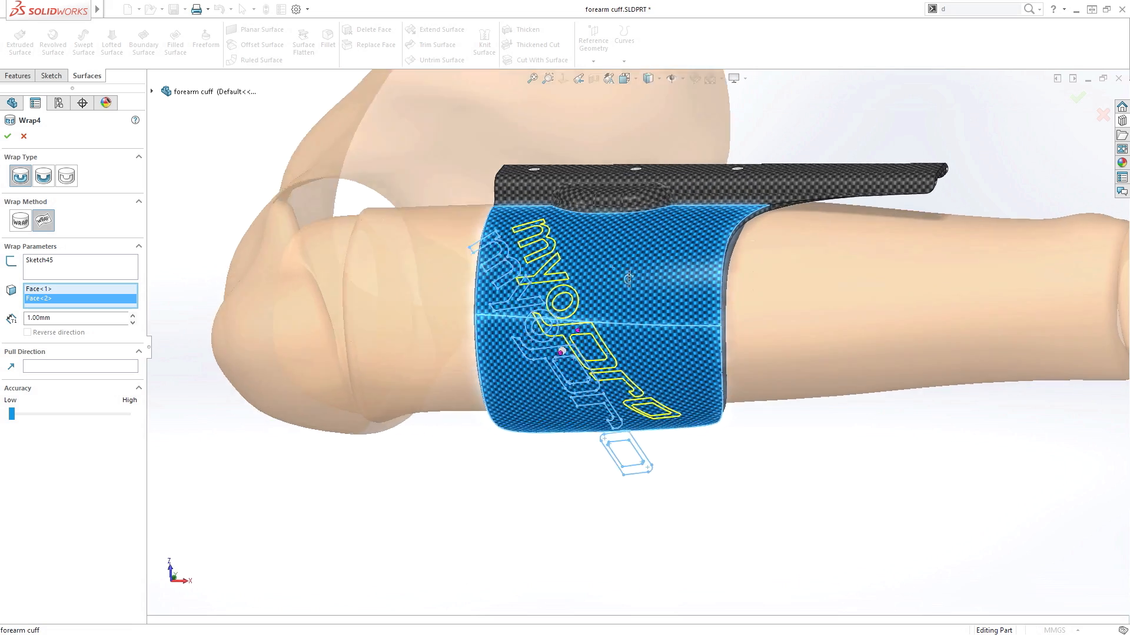
left_click(9, 136)
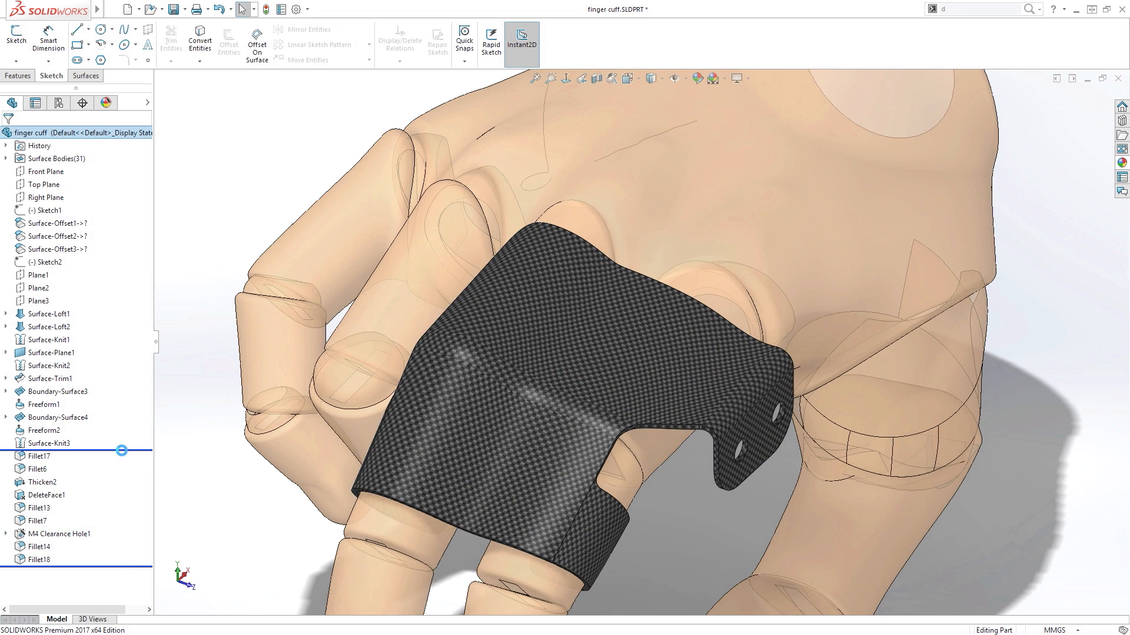
- Offset a curve 8 mm inside the edge of the finger cuff's top surface
left_click(47, 313)
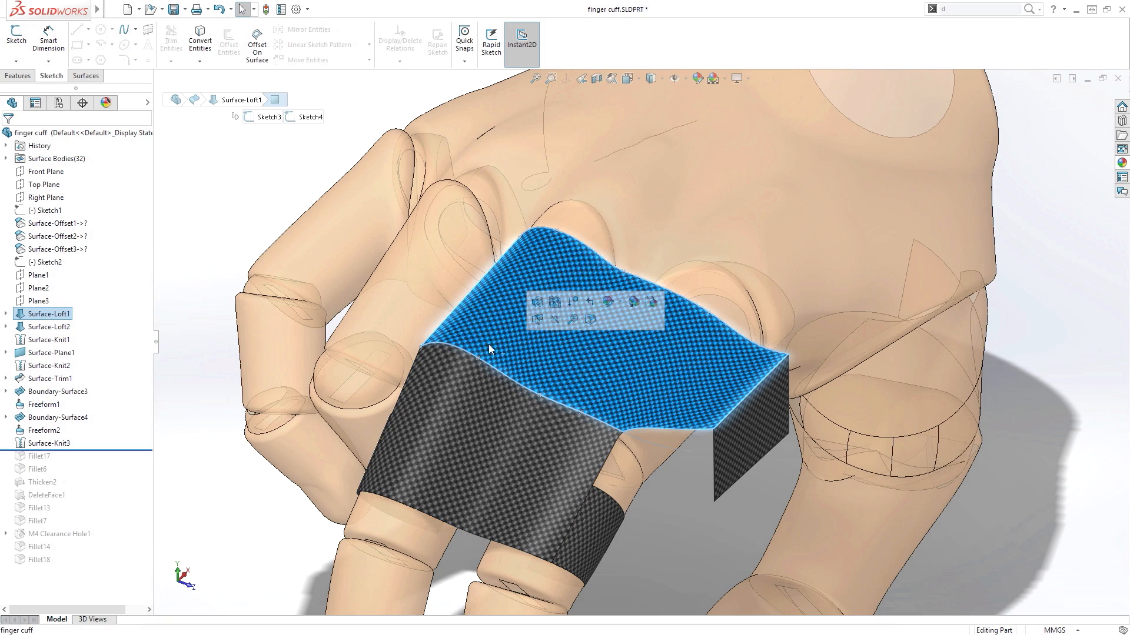
left_click(257, 44)
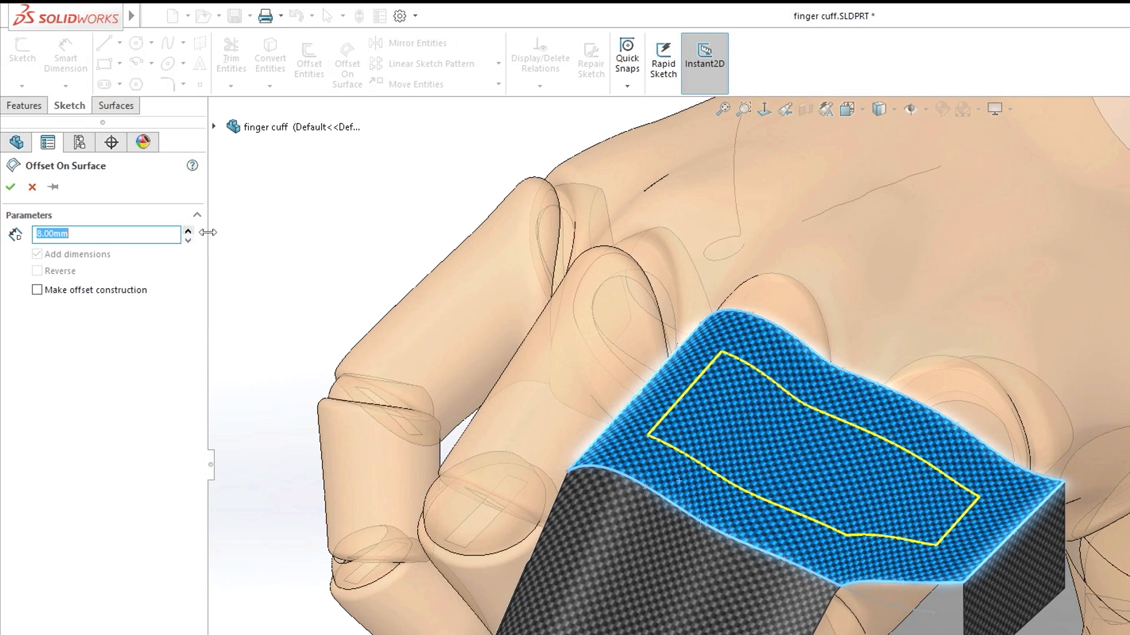
left_click(11, 187)
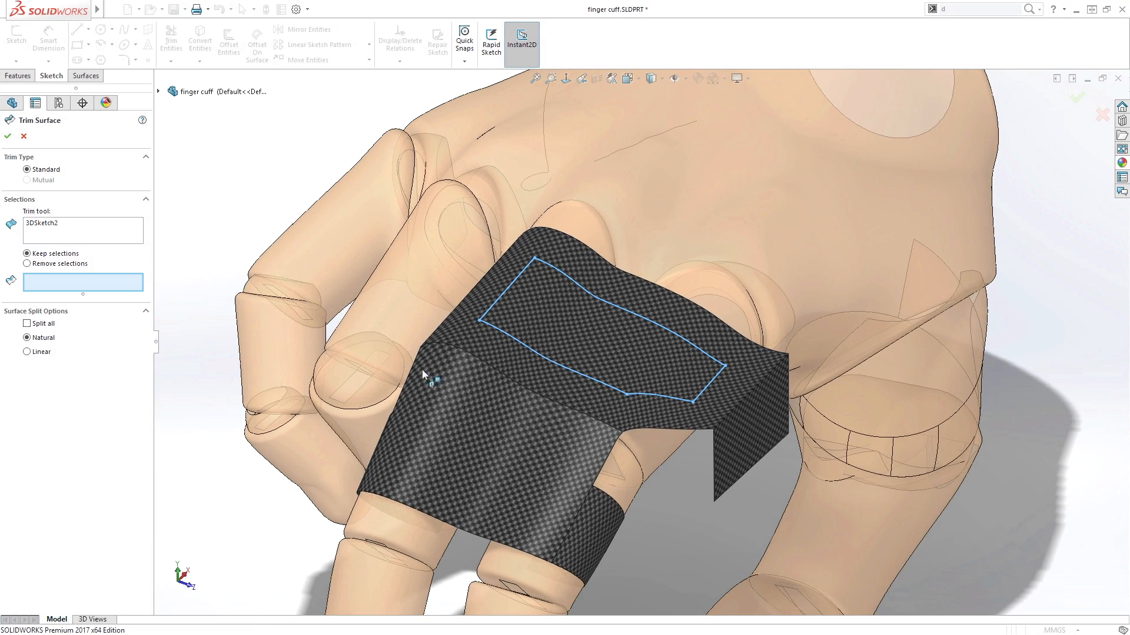
- Trim the top surface with 3DSketch2, keeping the outer region to form the window
left_click(10, 137)
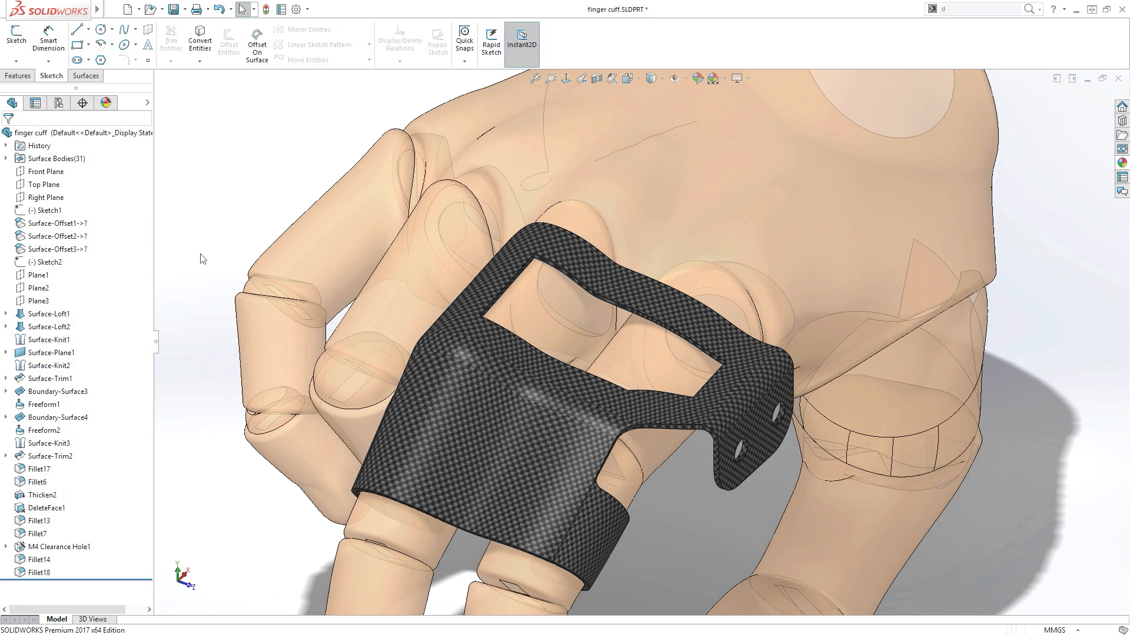
left_click(221, 281)
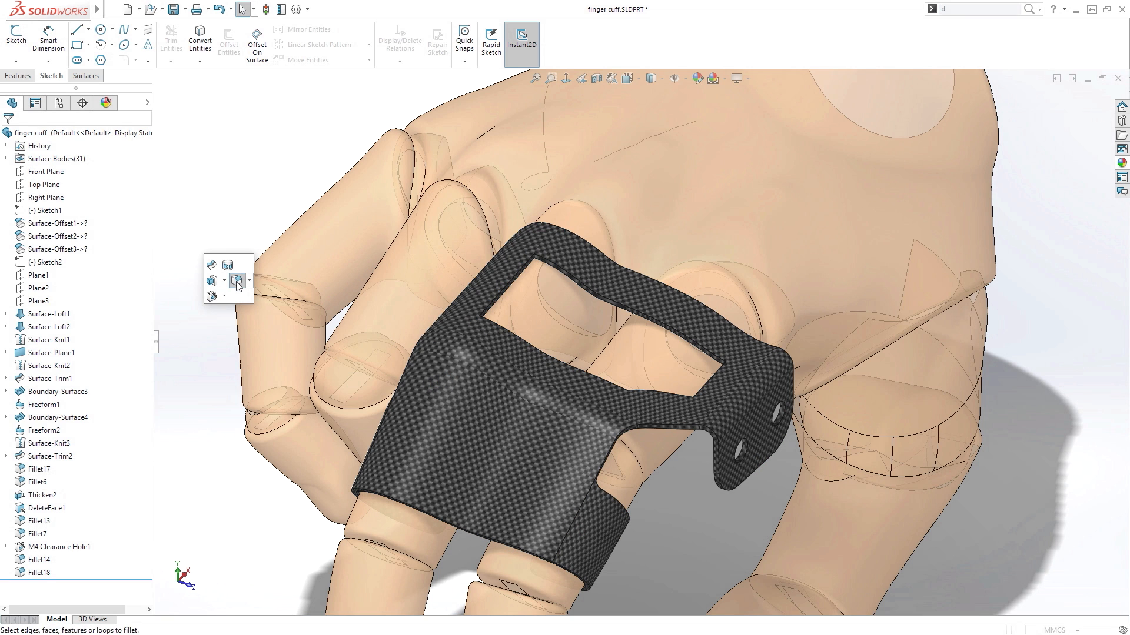
- Fillet the window's edges at 5 mm and view the whole cuff on the hand
left_click(240, 280)
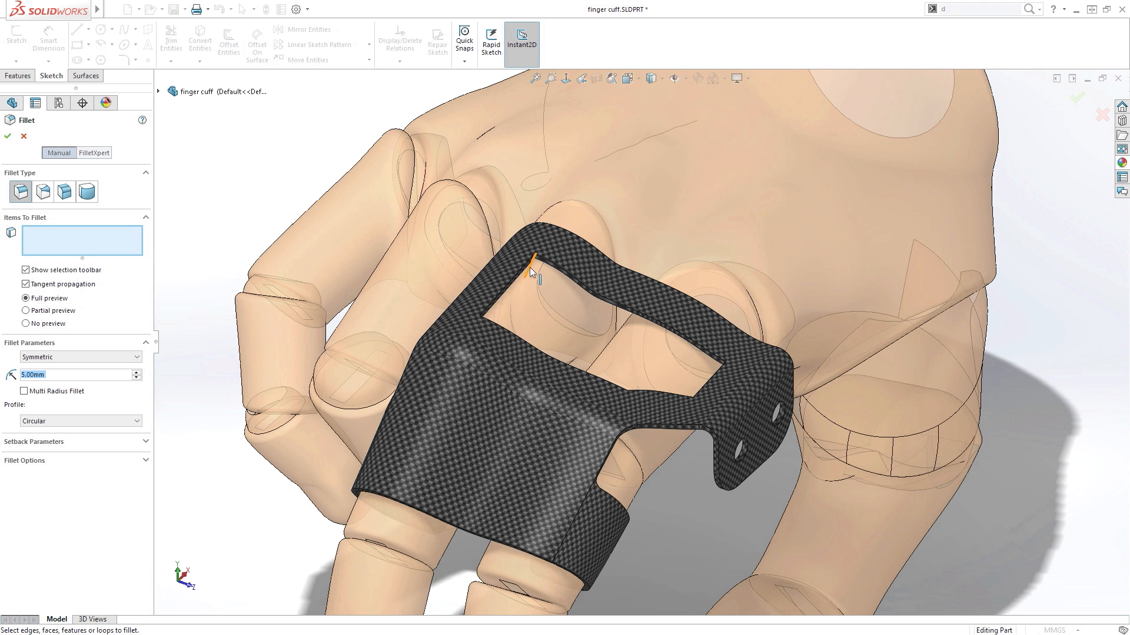
left_click(8, 136)
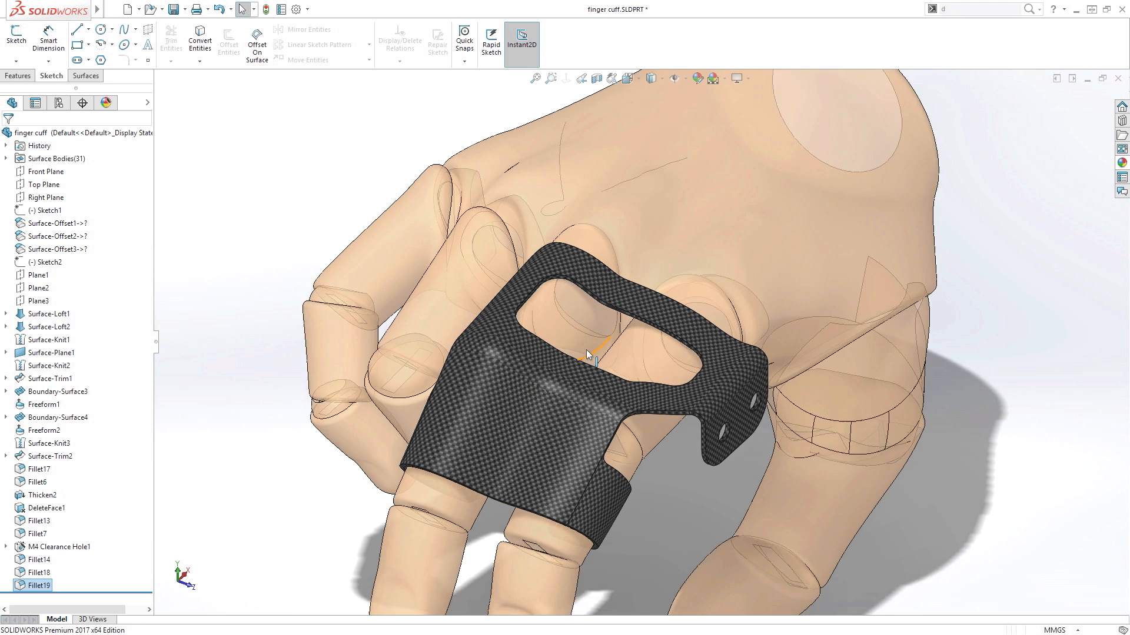
left_click_drag(591, 353, 570, 371)
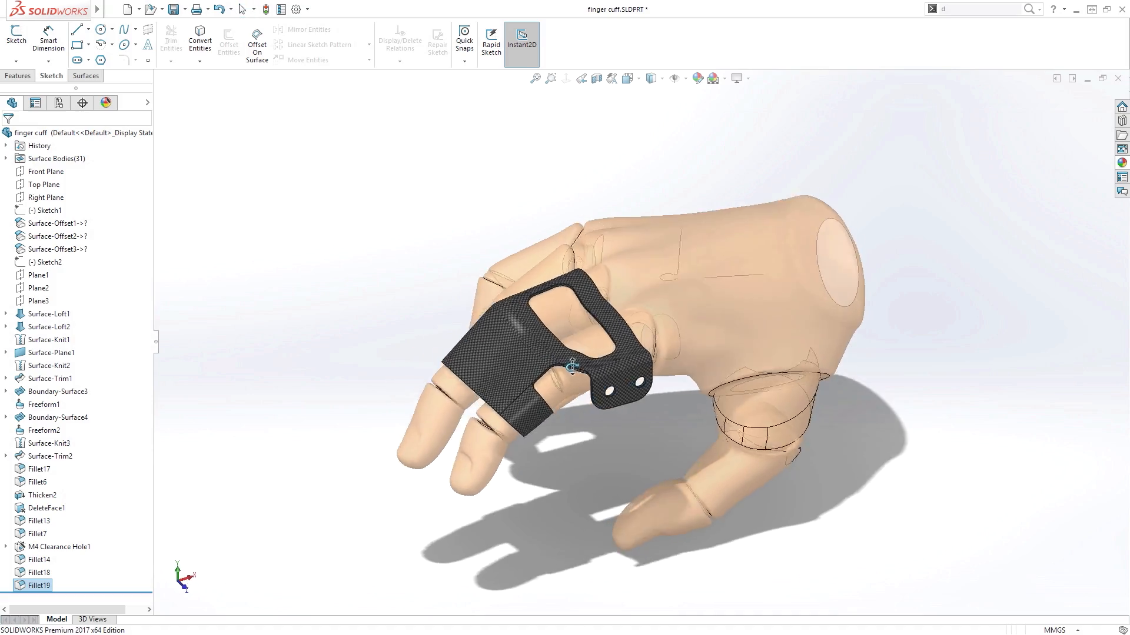